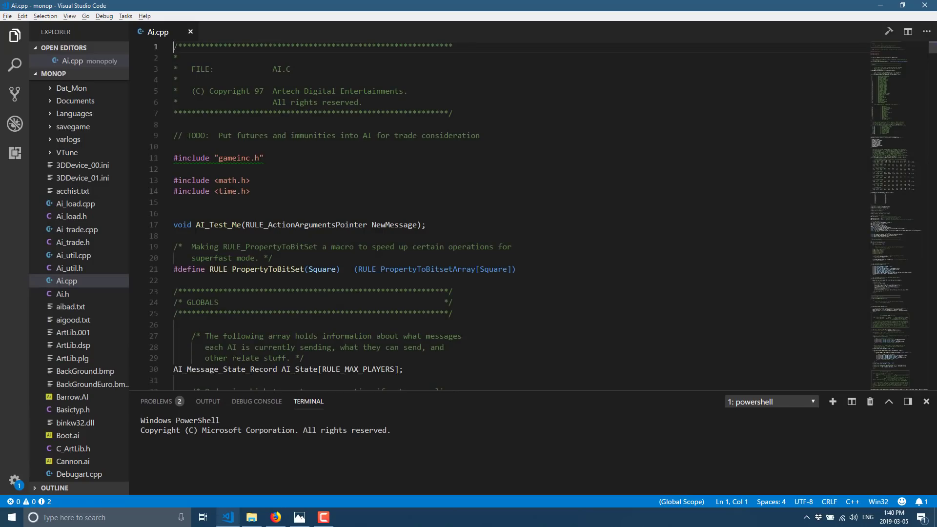
Step: Switch to the Enterprise - Coder tab and scroll to the 'Compare to your current solution' table
key("alt+tab")
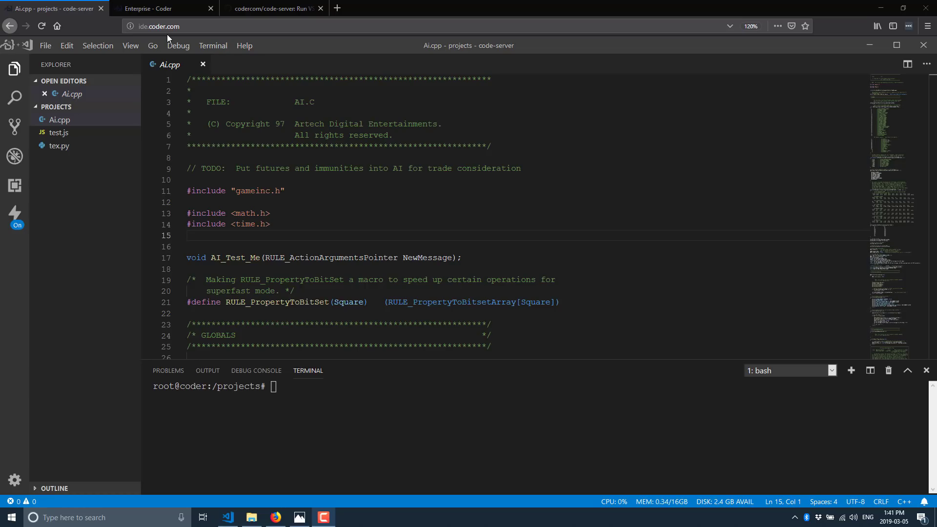
left_click(162, 9)
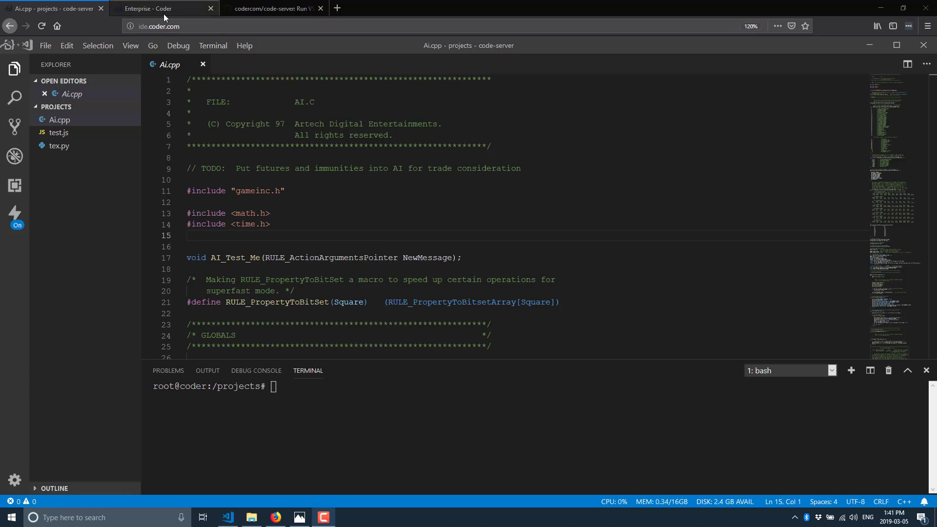
mouse_move(174, 18)
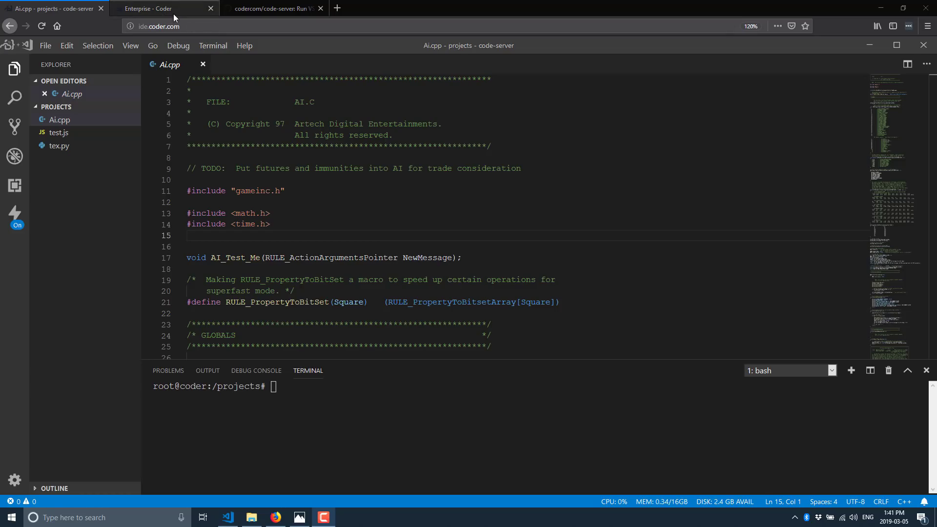
left_click(161, 8)
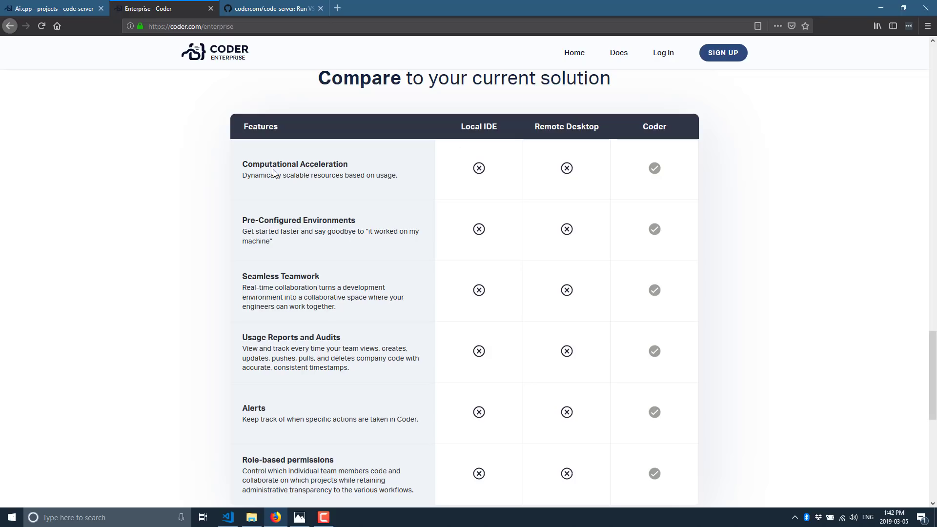
scroll("down", 3)
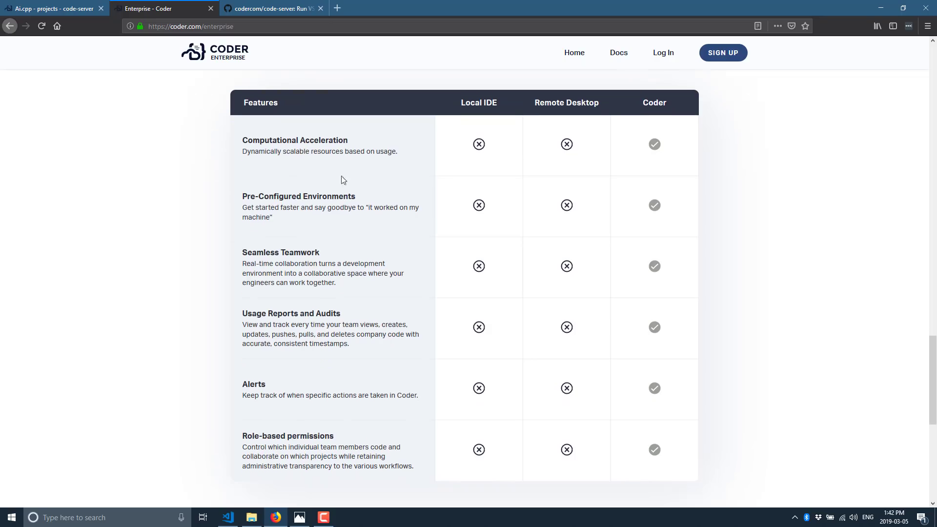
scroll("down", 3)
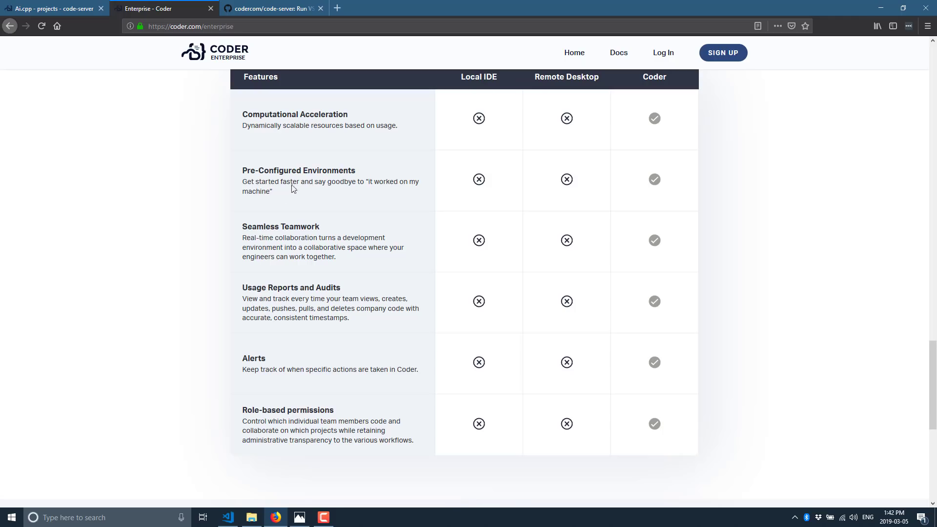
mouse_move(395, 197)
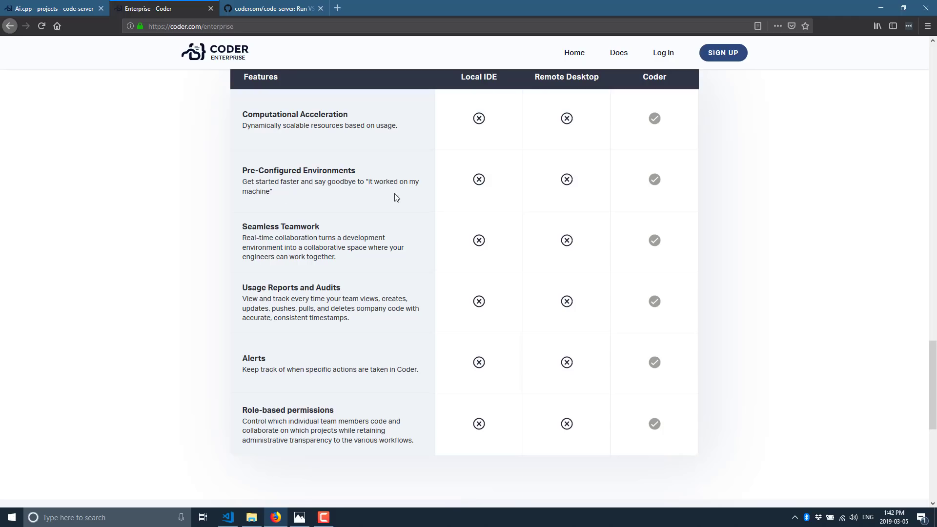
scroll("down", 3)
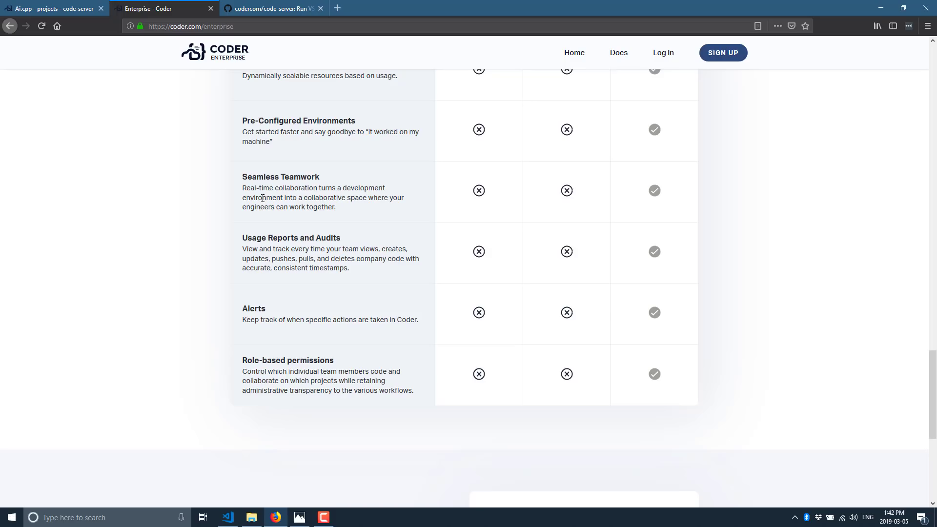
mouse_move(282, 202)
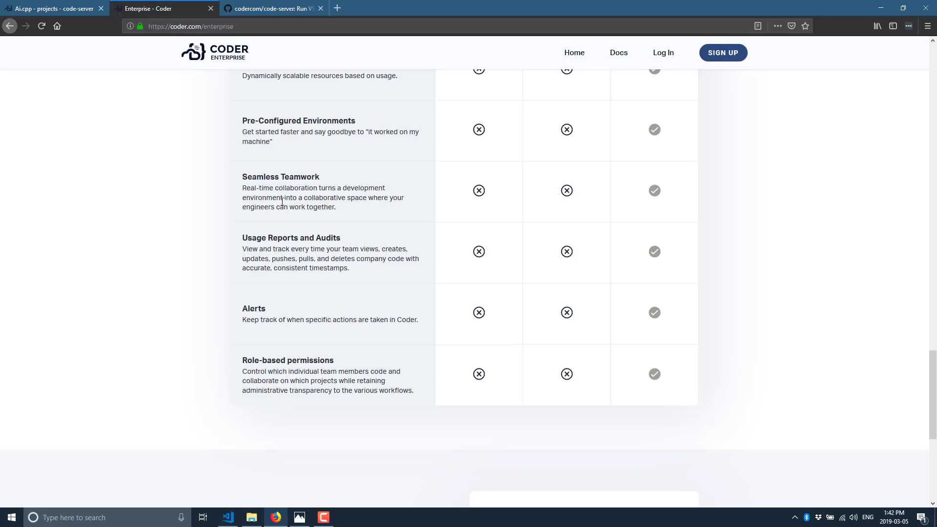
scroll("down", 3)
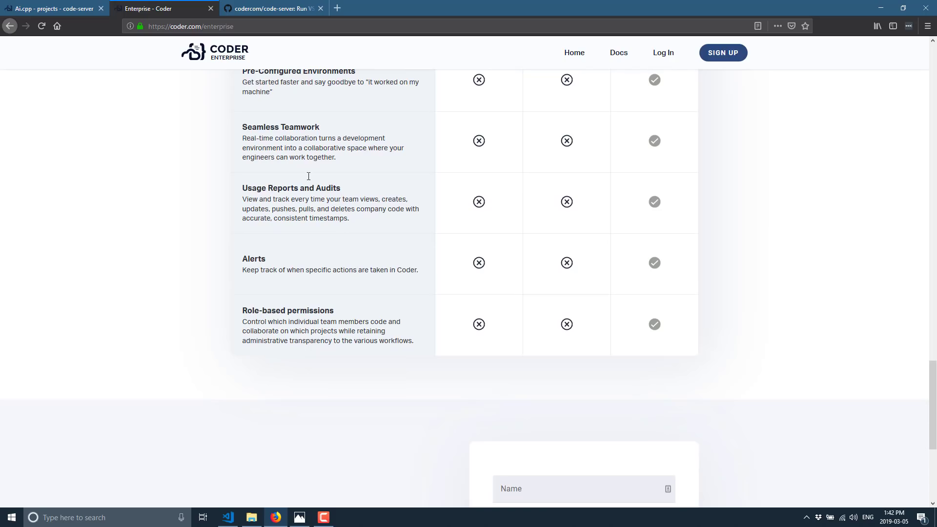
mouse_move(233, 155)
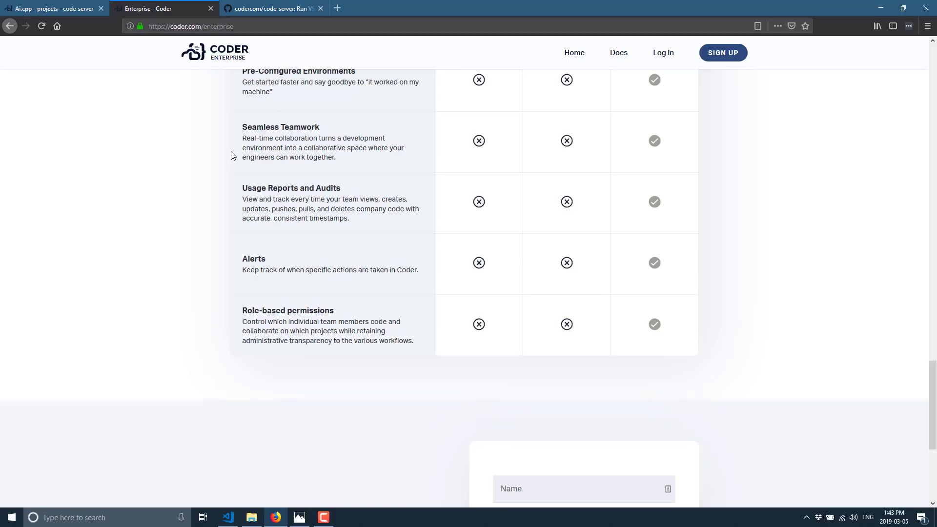
mouse_move(208, 87)
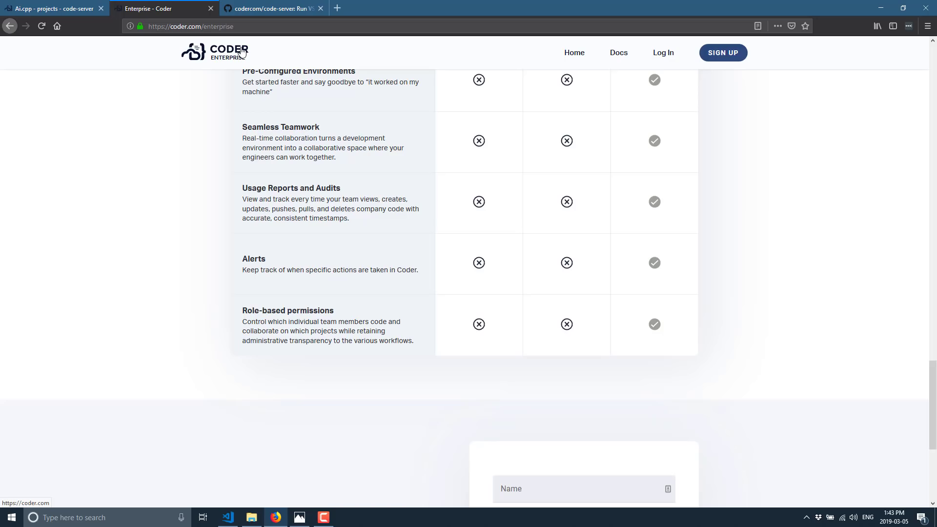
Step: Scroll the codercom/code-server README to Getting Started, then switch back to the Ai.cpp editor tab
left_click(272, 8)
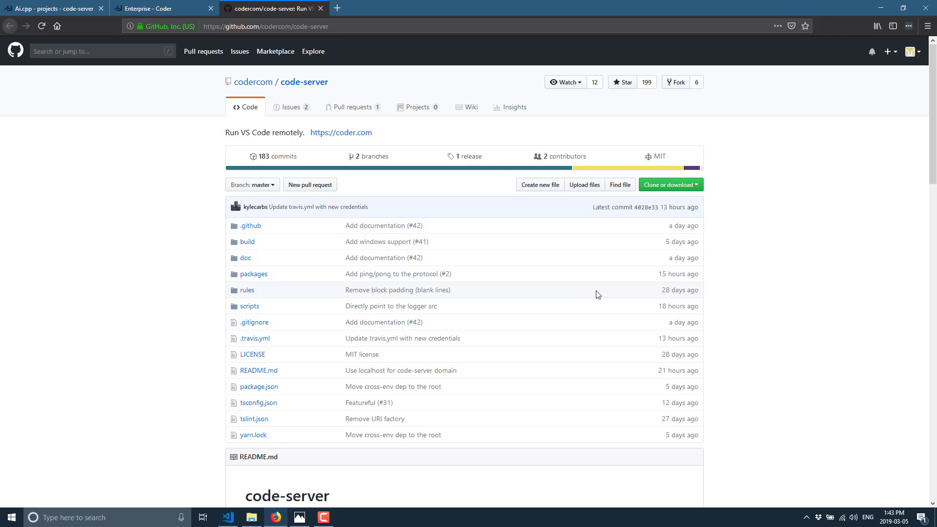
scroll("down", 3)
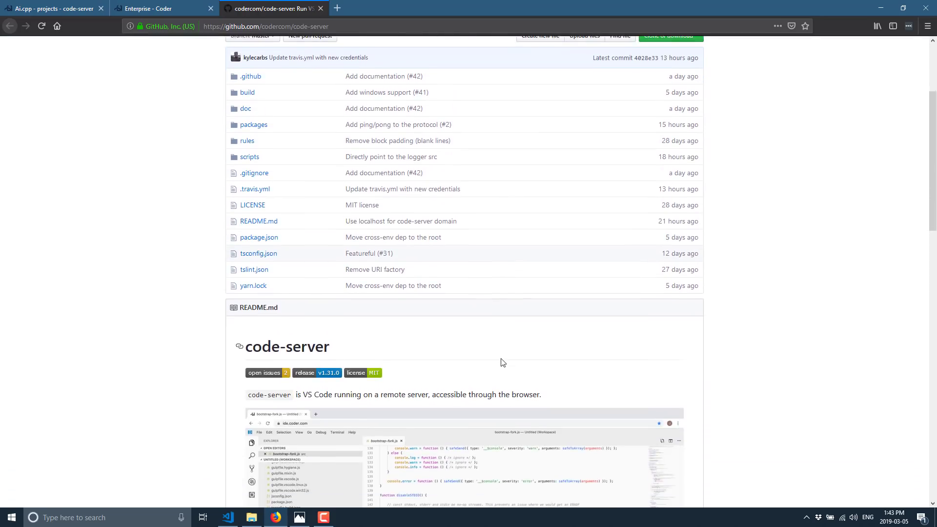
scroll("down", 3)
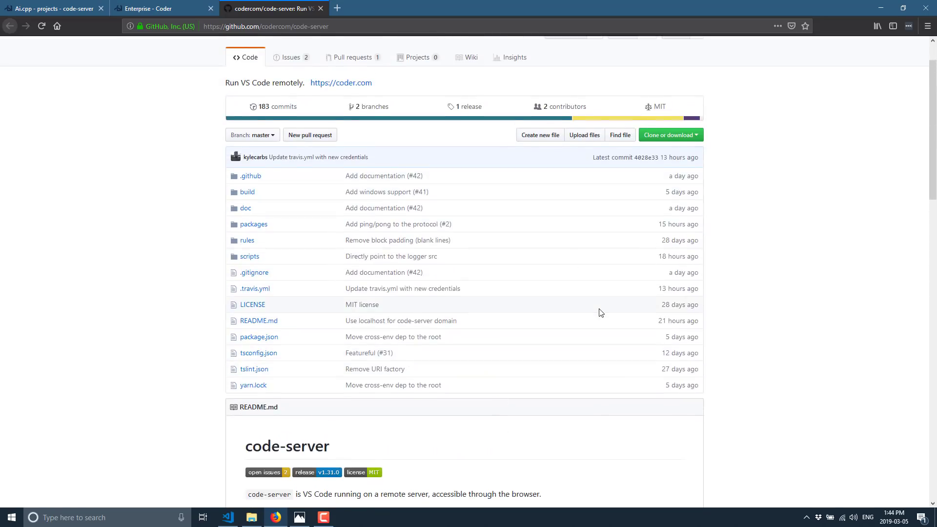
scroll("down", 3)
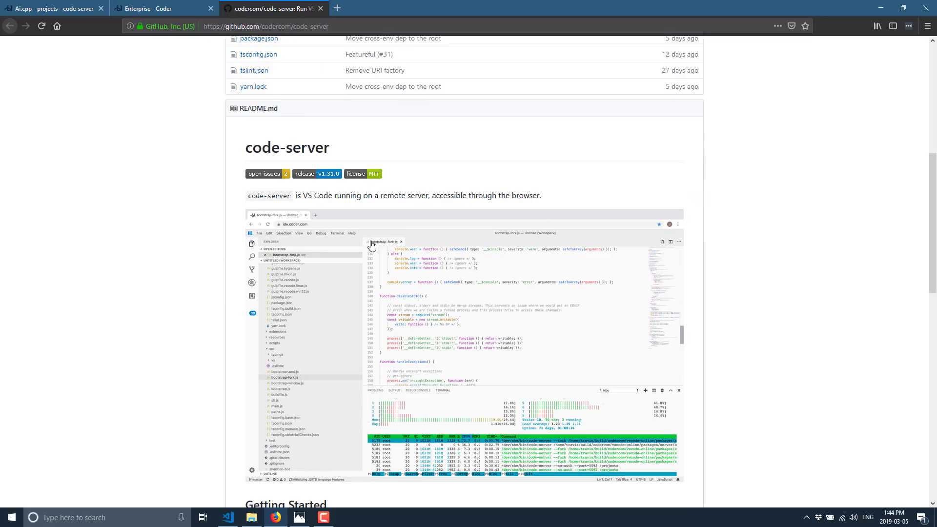
scroll("down", 3)
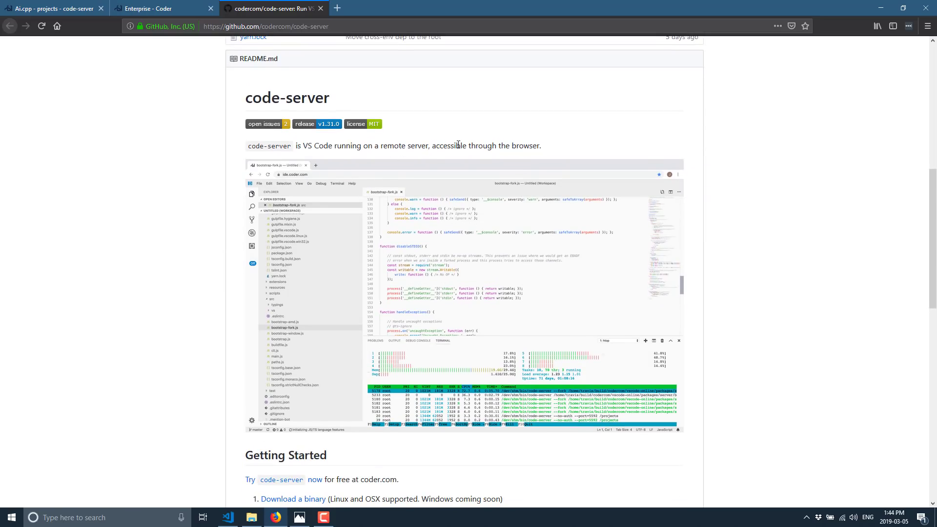
scroll("down", 3)
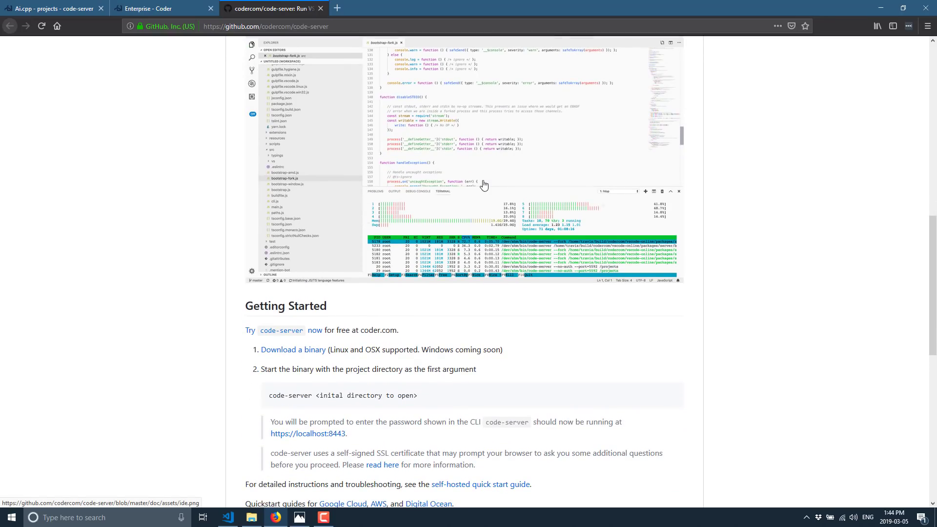
scroll("down", 3)
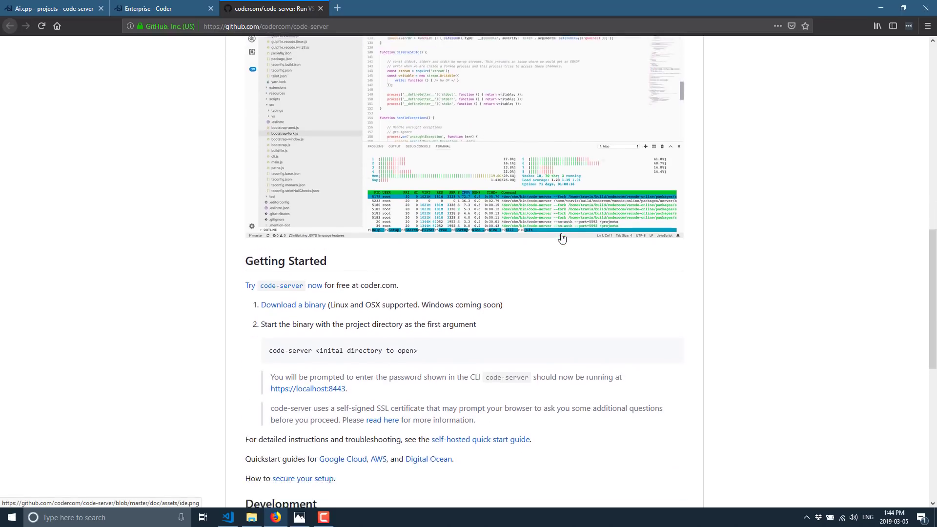
scroll("down", 3)
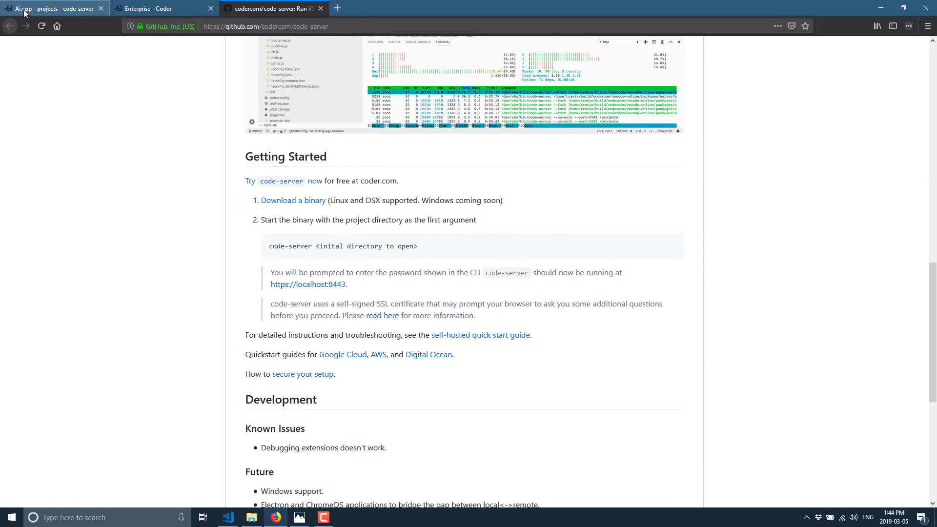
left_click(53, 8)
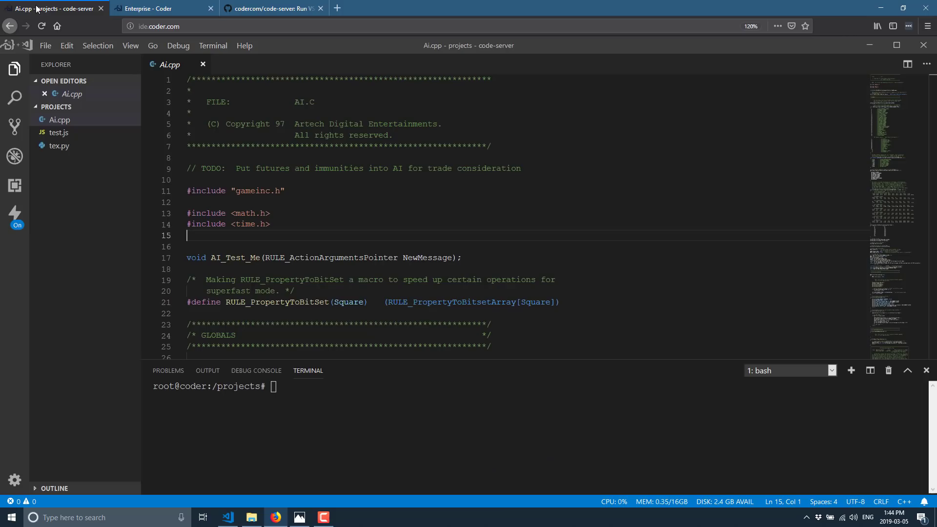
Step: Reopen the code-server README and scroll through its Development, Known Issues and Future plans sections
left_click(272, 8)
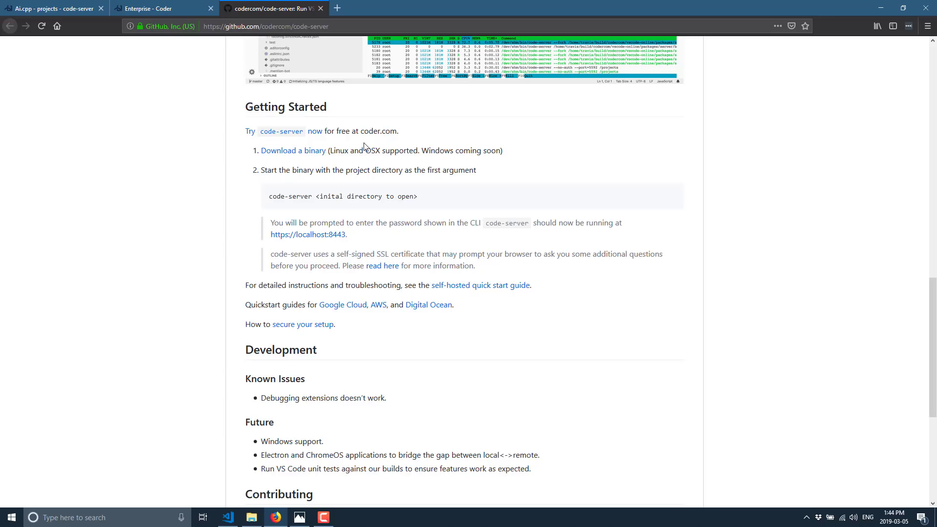
mouse_move(308, 235)
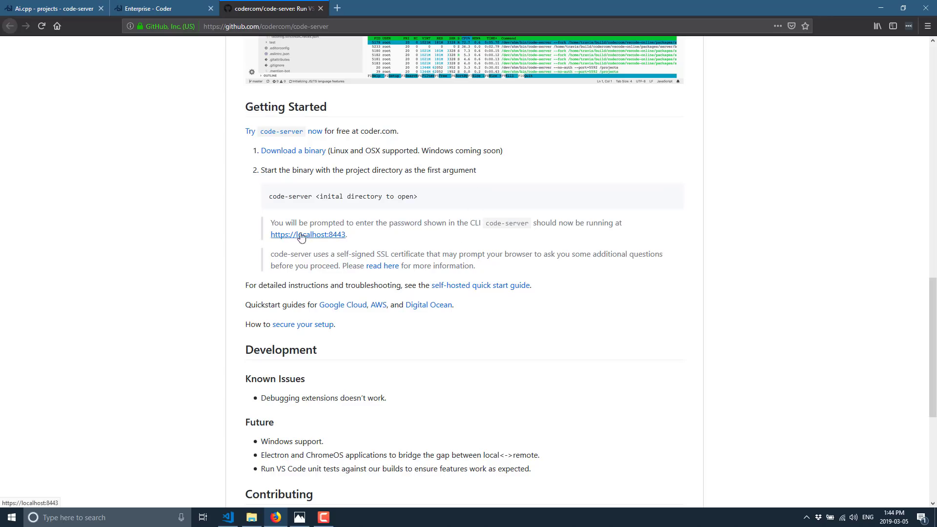
mouse_move(368, 242)
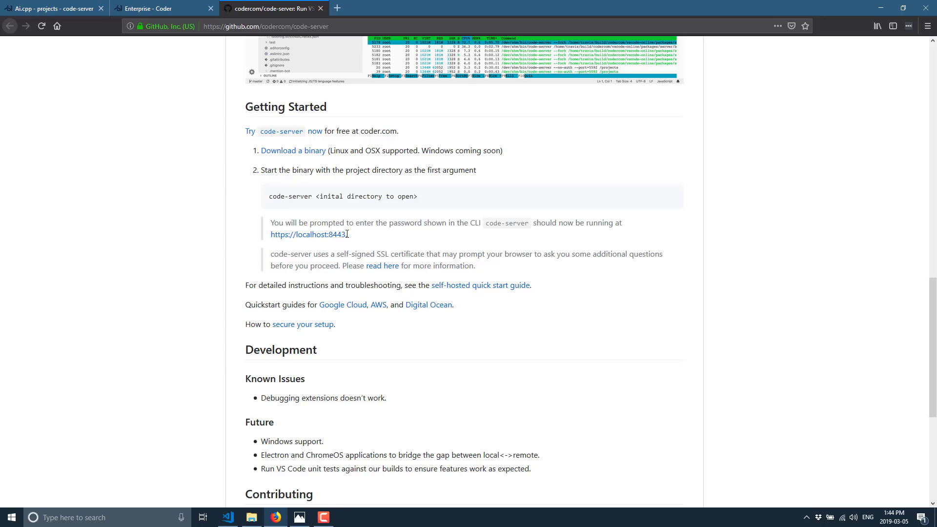
mouse_move(480, 285)
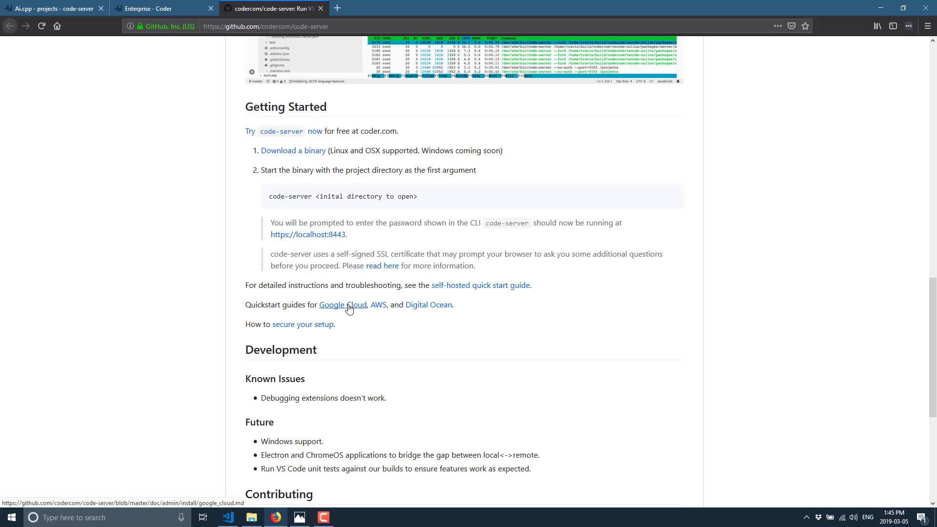
mouse_move(442, 302)
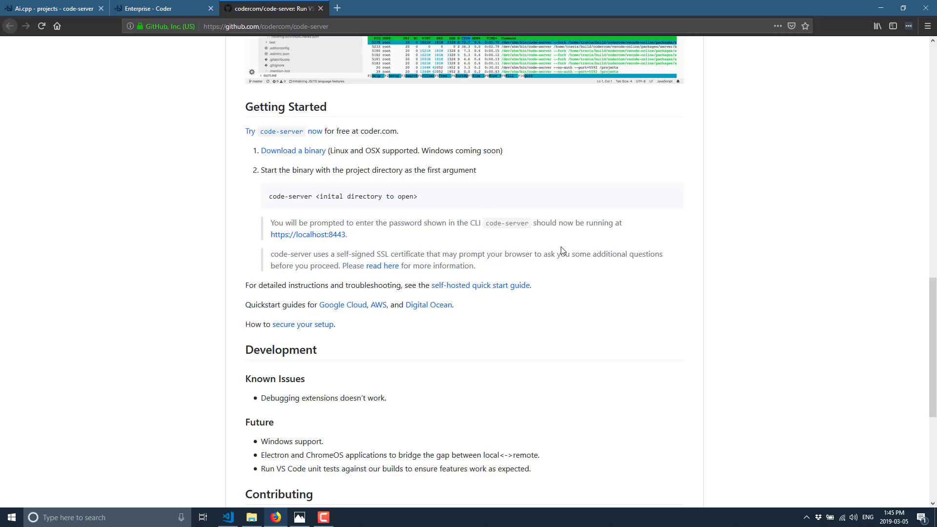
scroll("down", 3)
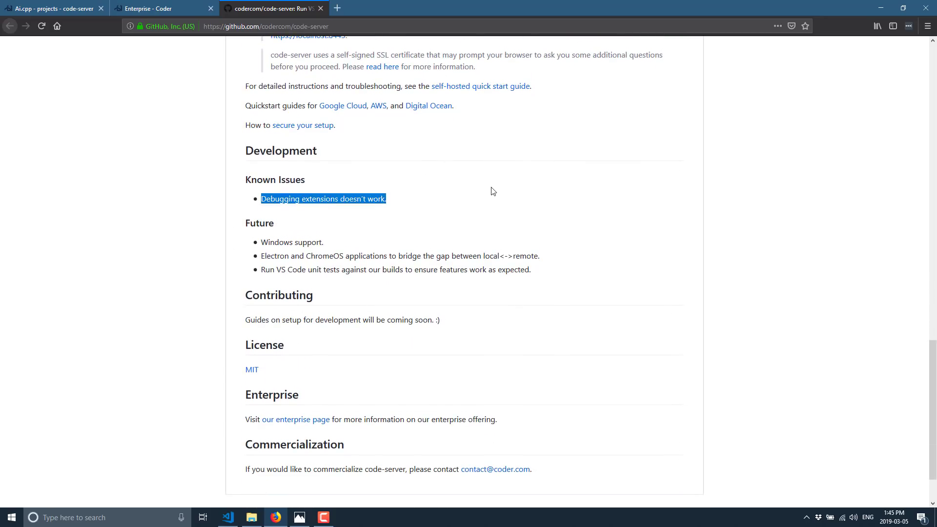
scroll("down", 3)
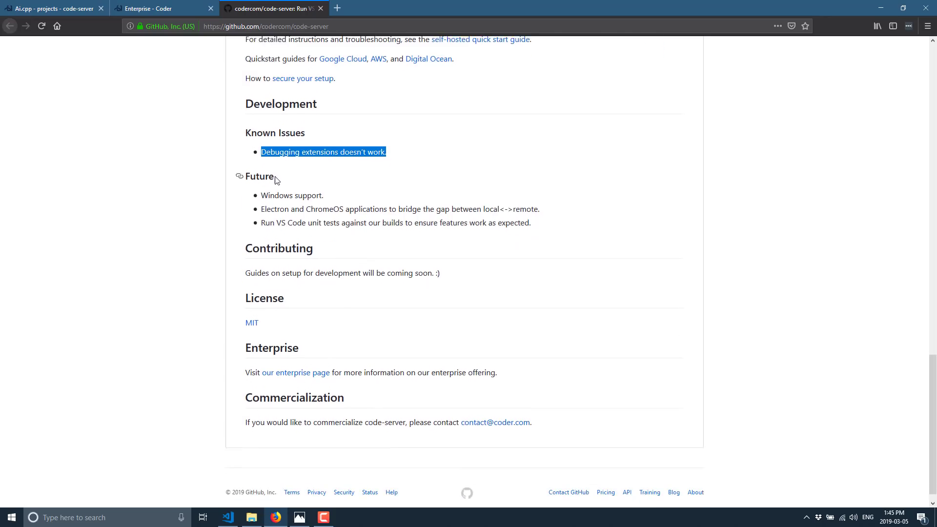
scroll("up", 3)
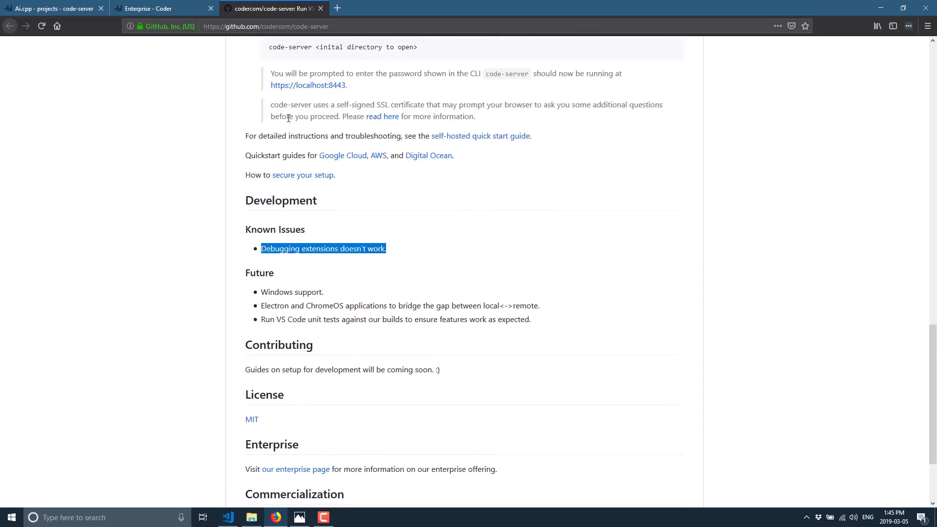
mouse_move(114, 46)
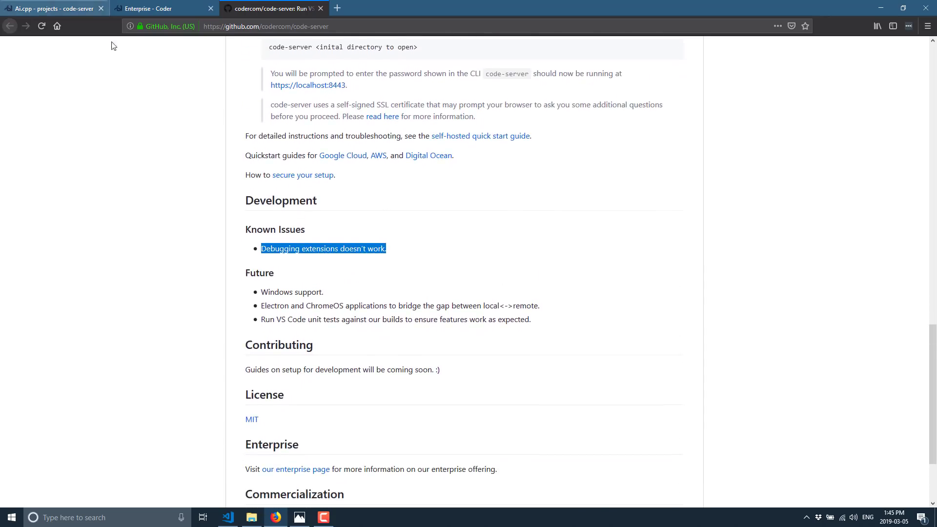
mouse_move(154, 69)
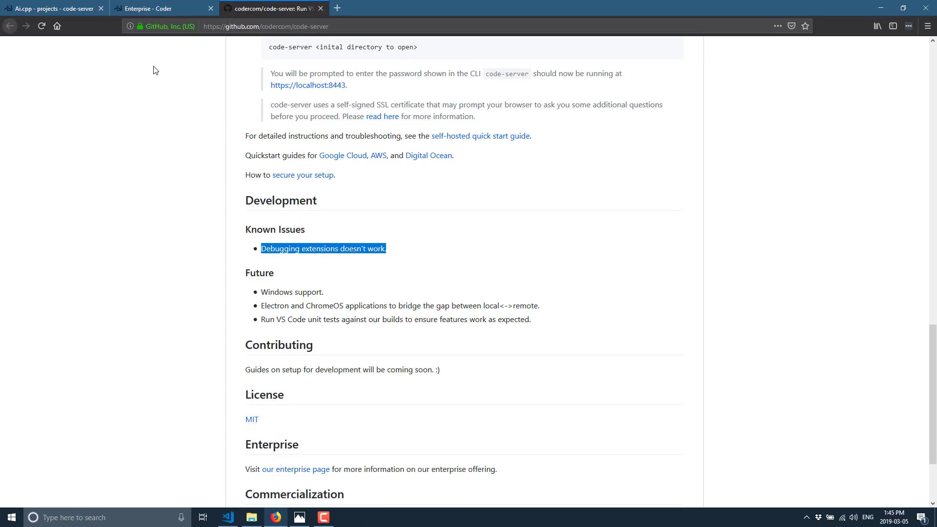
mouse_move(275, 311)
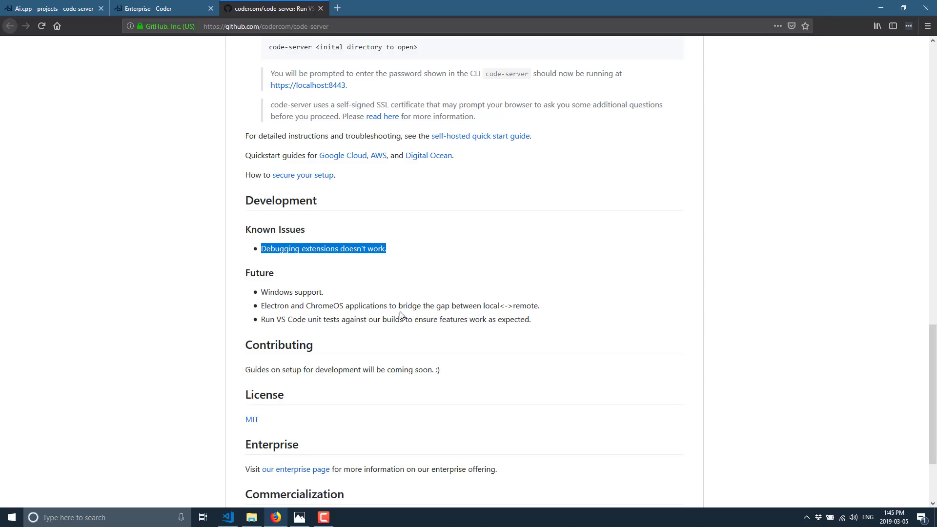
mouse_move(287, 324)
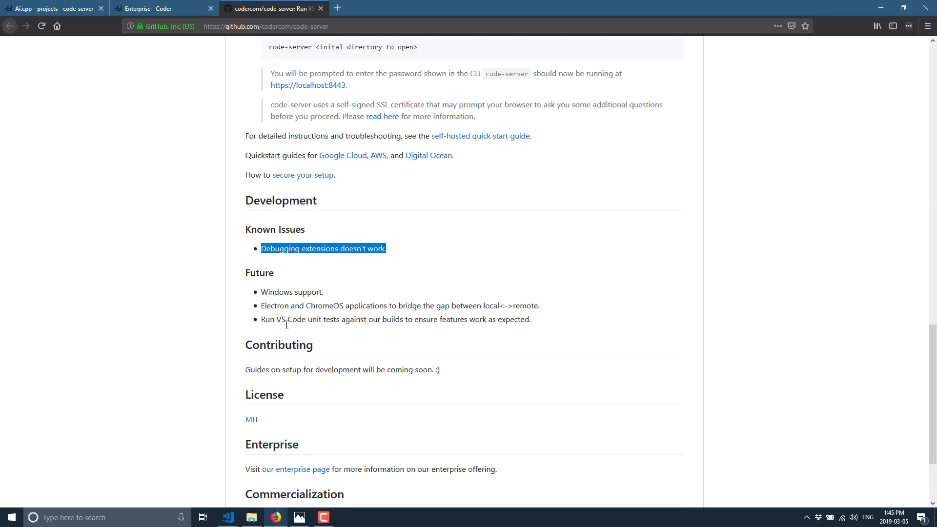
mouse_move(469, 319)
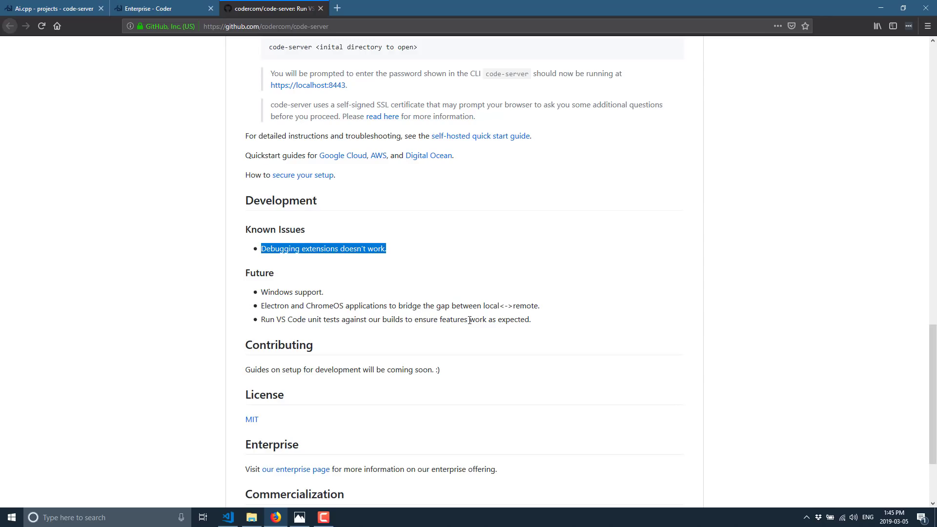
mouse_move(556, 304)
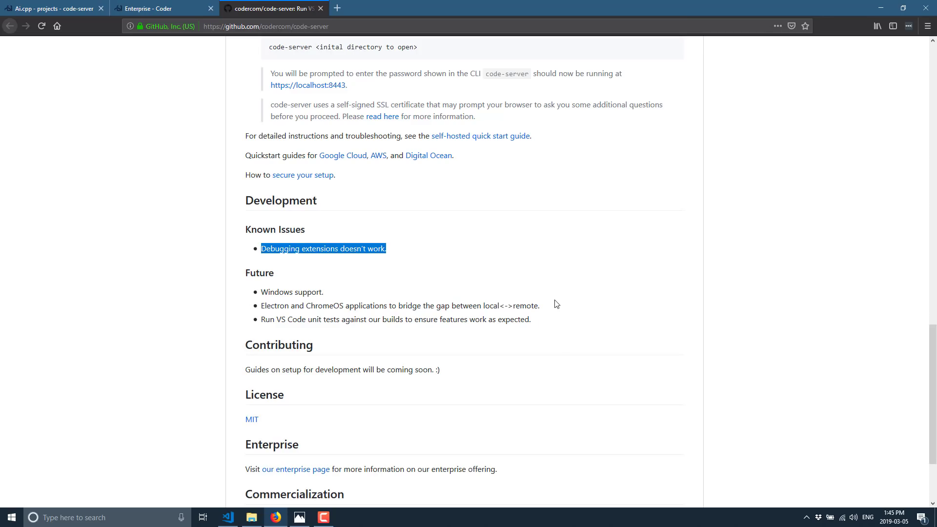
scroll("down", 3)
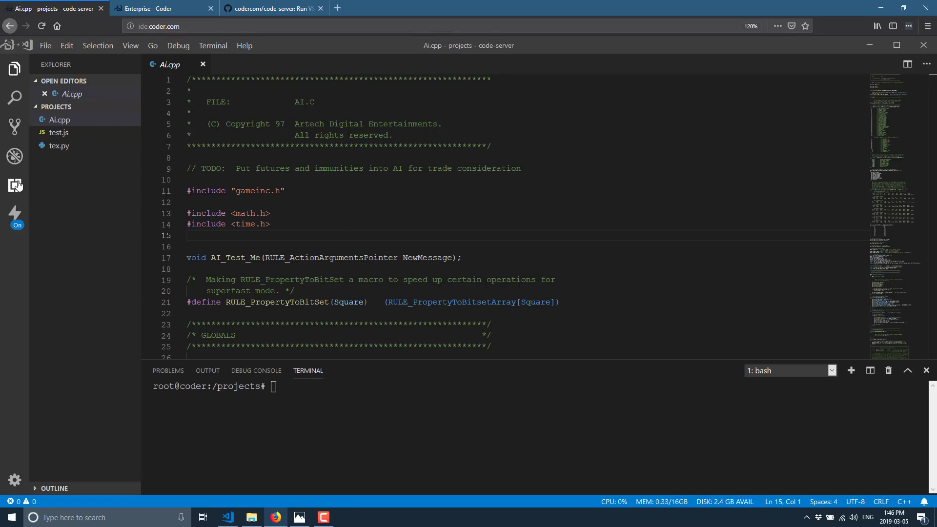
Step: Search the extensions marketplace for 'godot', create a new untitled file, and choose File > Open File
left_click(15, 186)
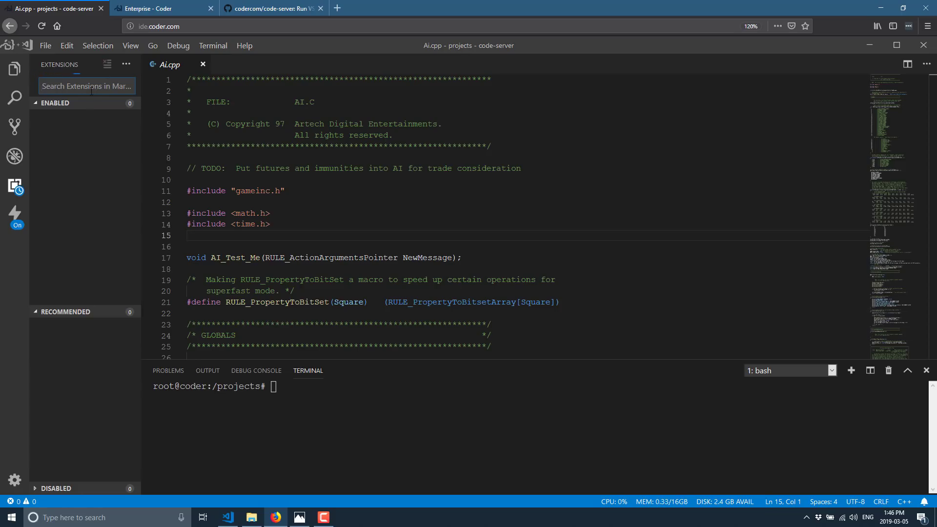
type("godot")
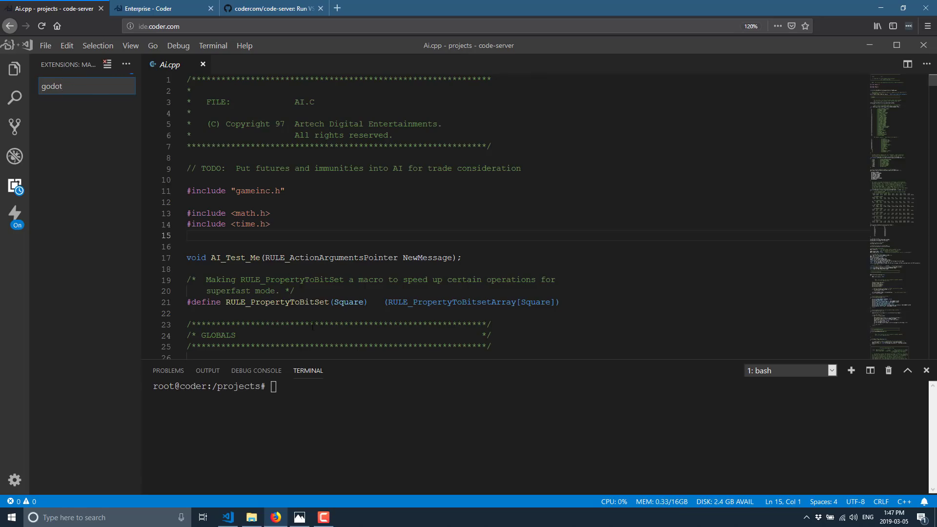
left_click(44, 45)
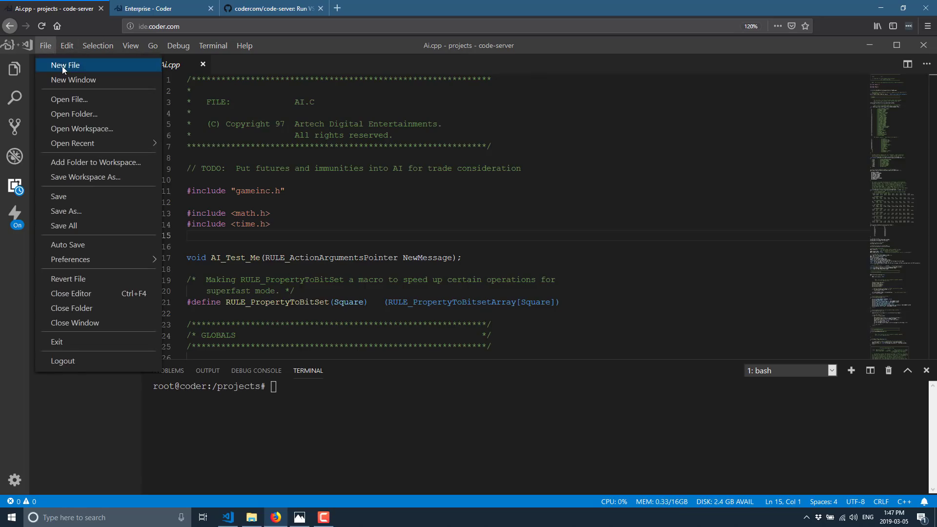
left_click(64, 65)
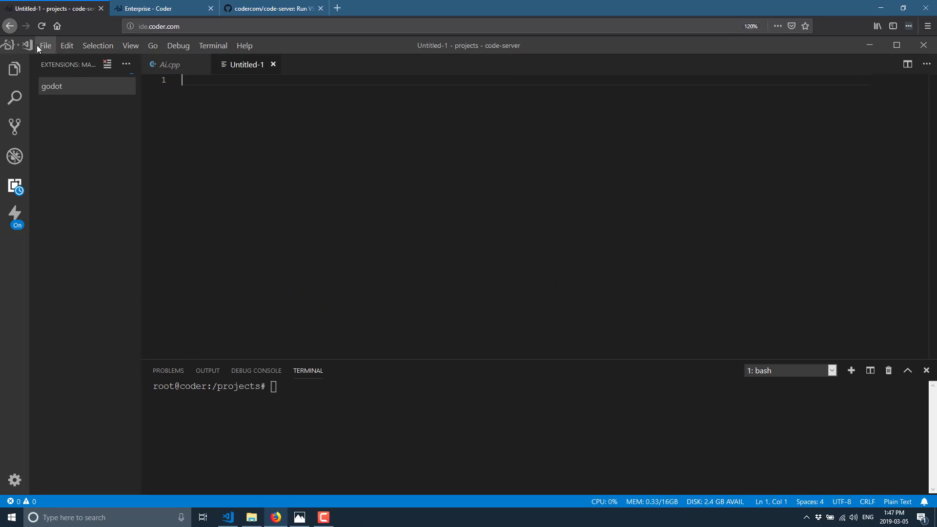
left_click(45, 46)
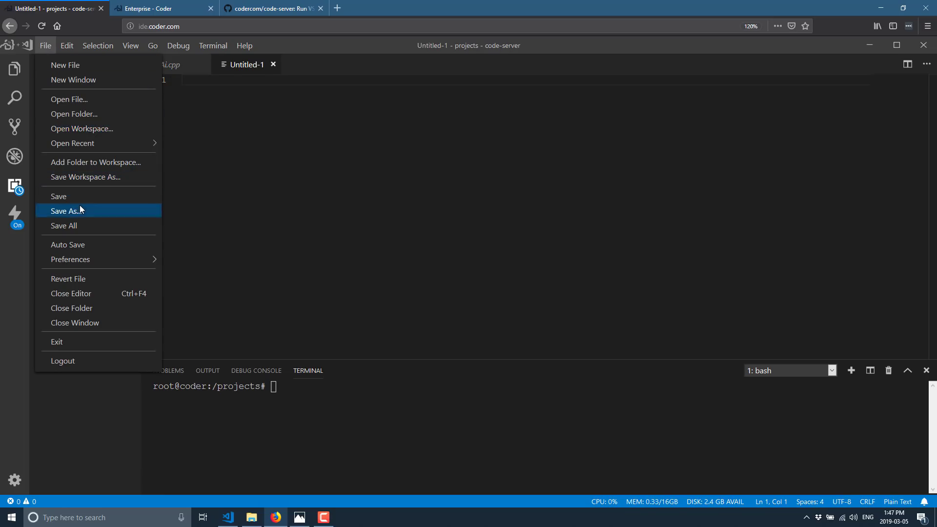
left_click(67, 211)
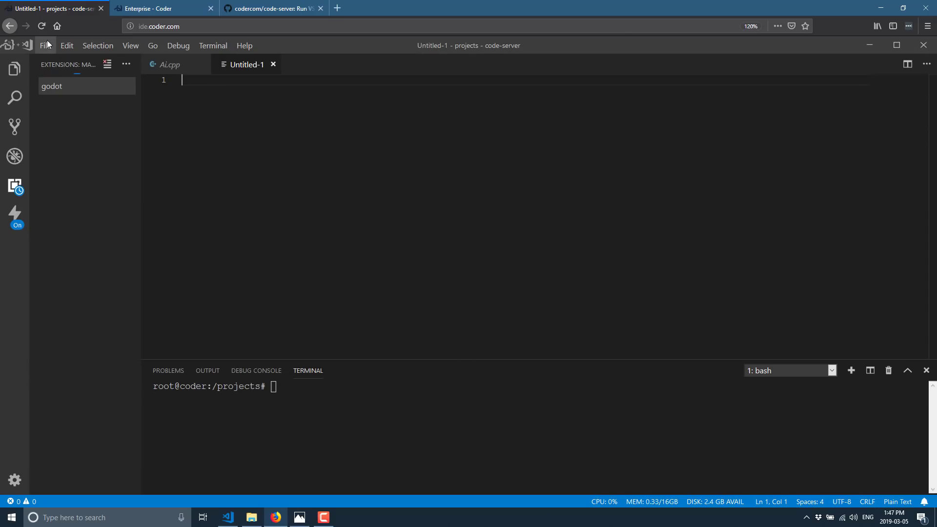
left_click(45, 45)
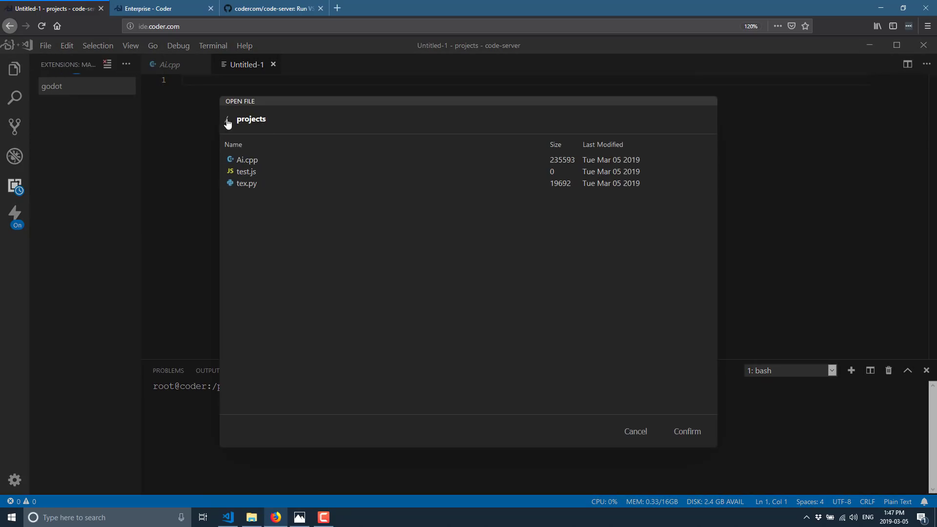
left_click(227, 119)
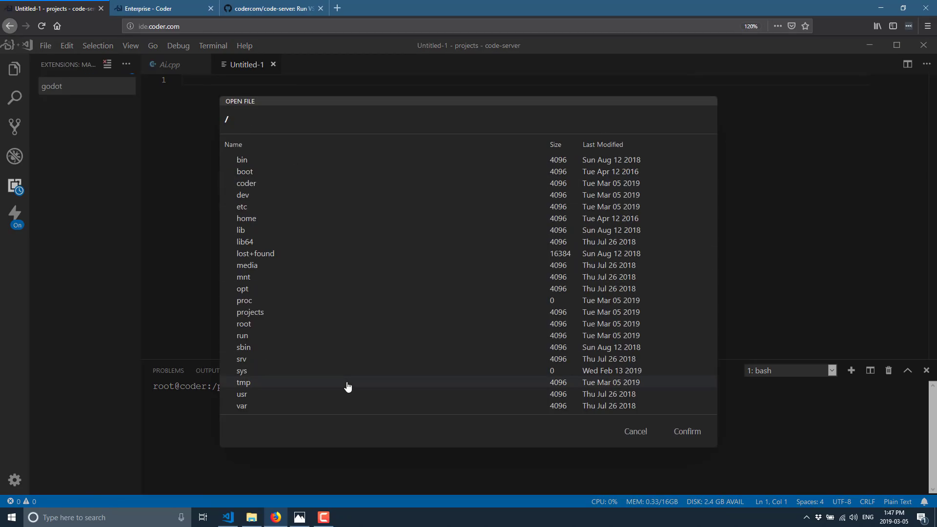
mouse_move(224, 322)
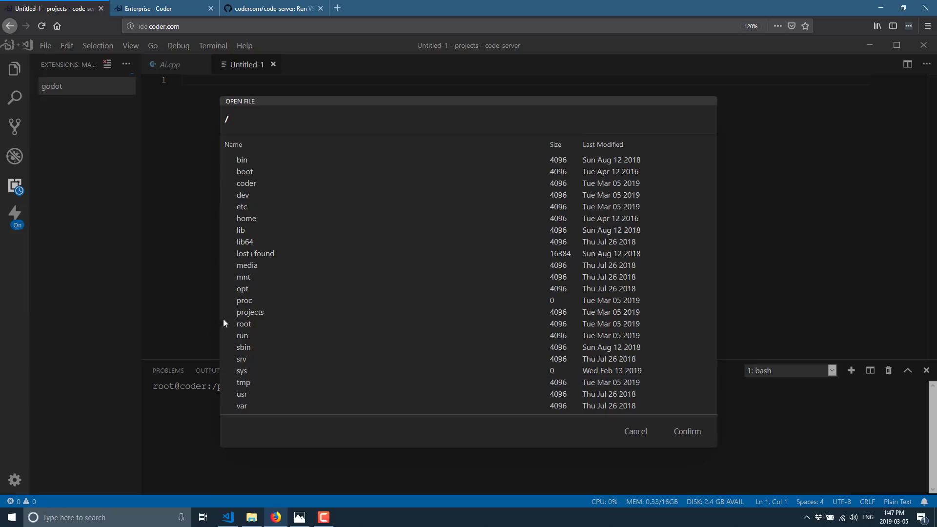
double_click(249, 312)
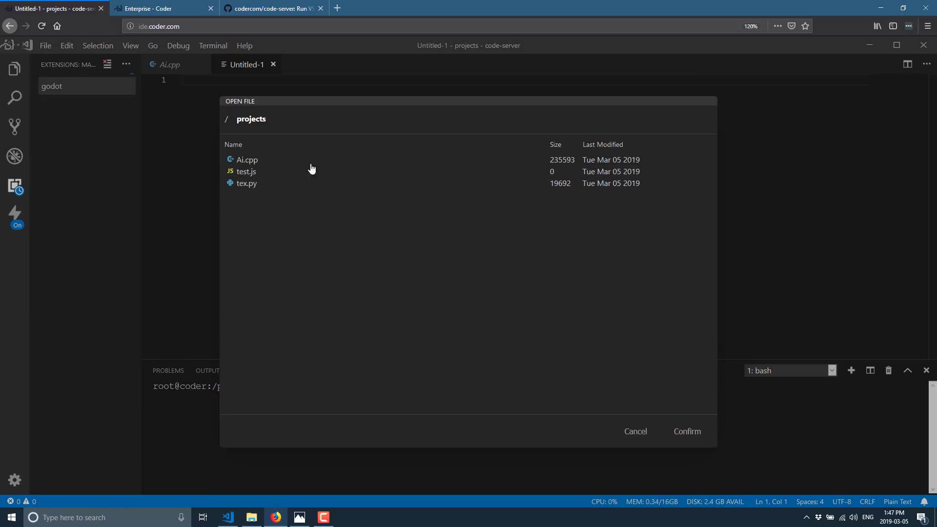
mouse_move(233, 135)
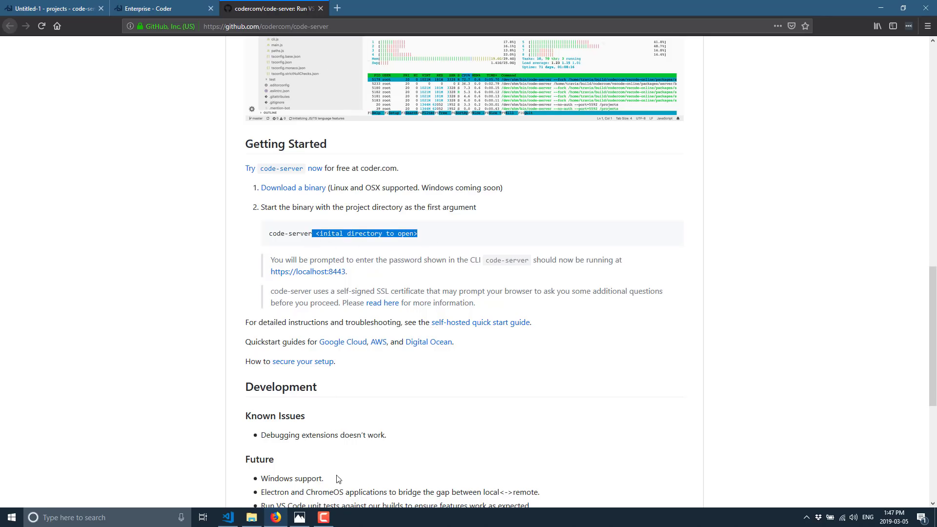
left_click(54, 8)
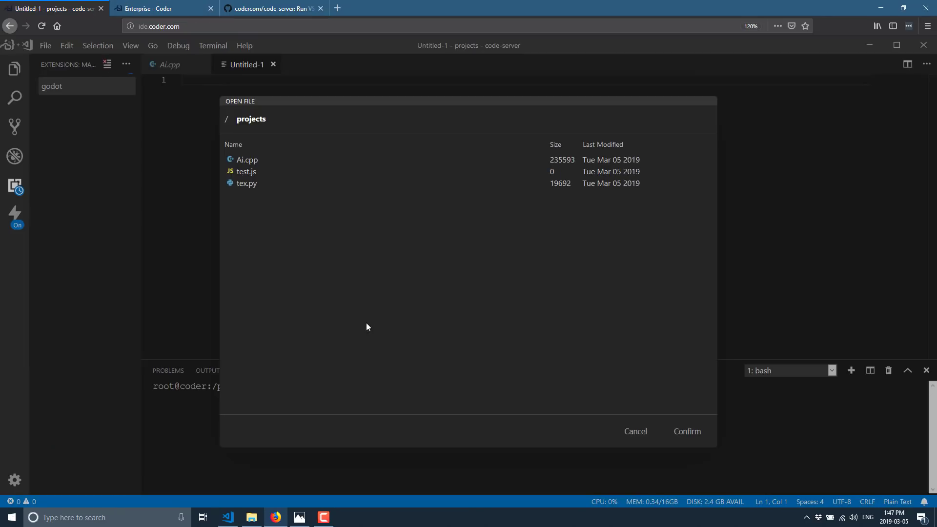
mouse_move(586, 378)
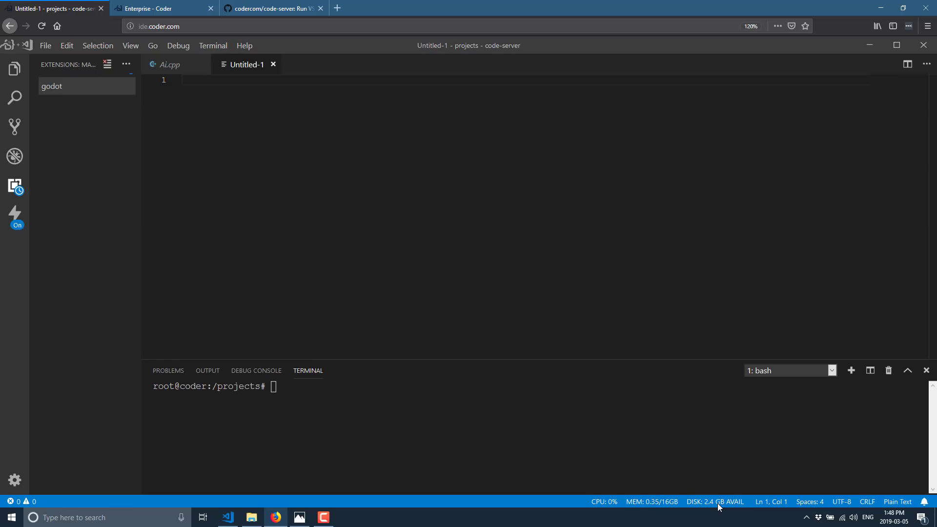
mouse_move(573, 493)
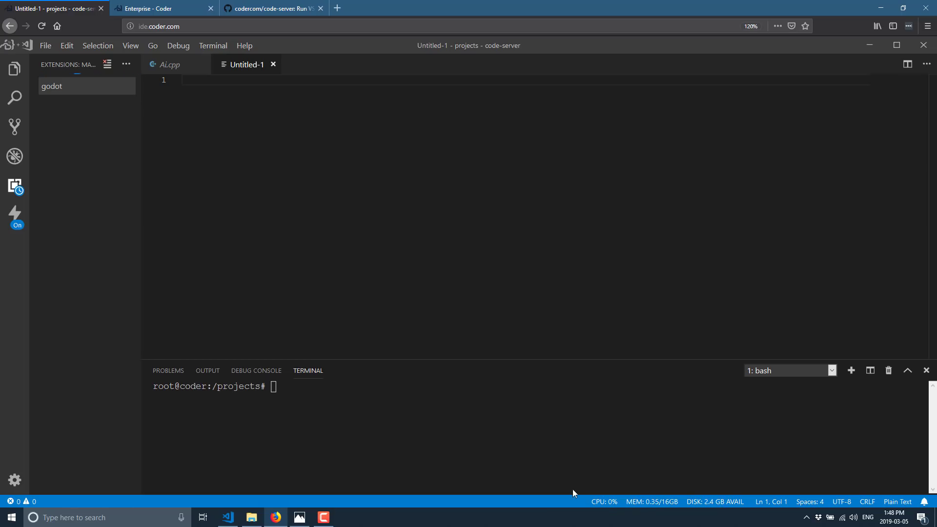
mouse_move(605, 510)
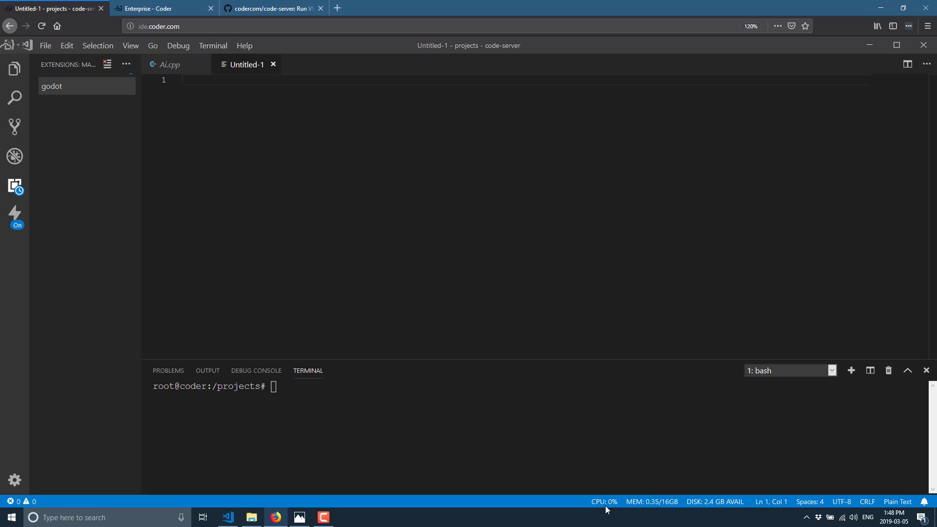
mouse_move(697, 399)
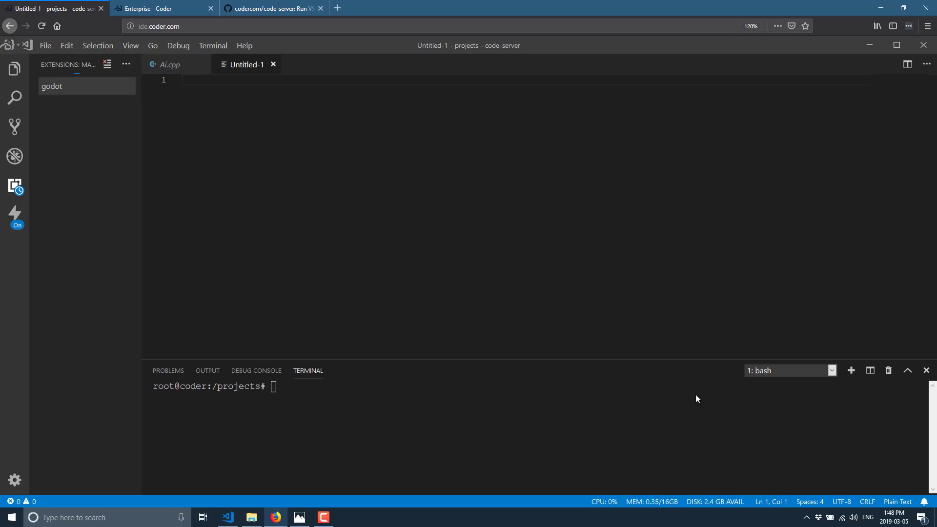
mouse_move(409, 504)
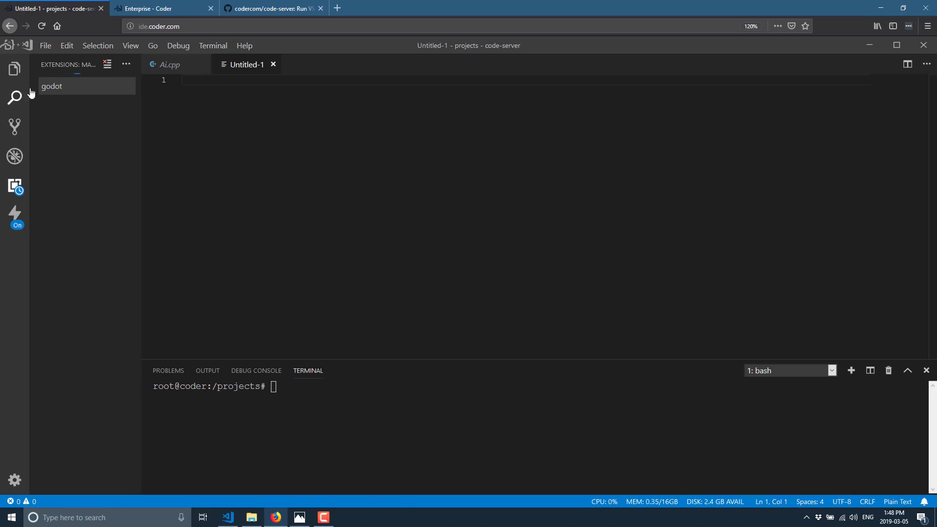
Step: Show the PROJECTS folder in Explorer to add Ai_trade.cpp, then start a new browser tab
left_click(14, 69)
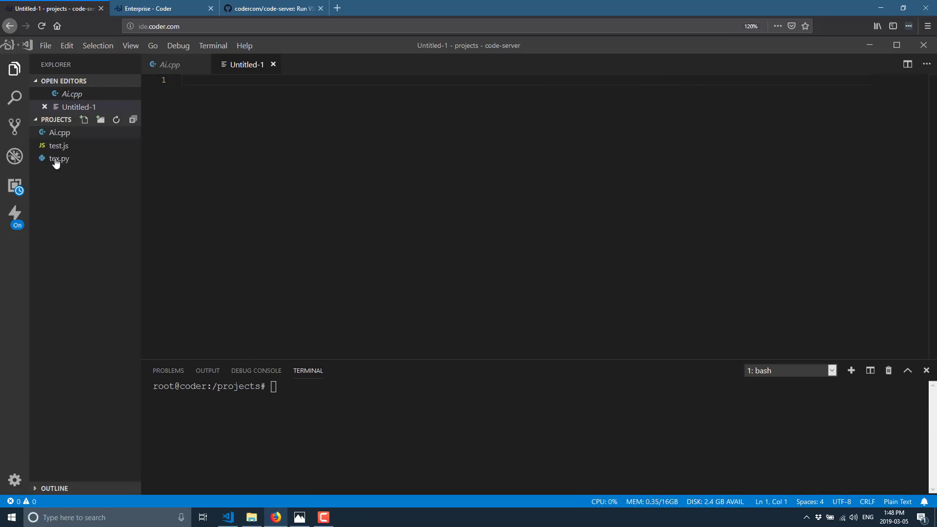
mouse_move(59, 133)
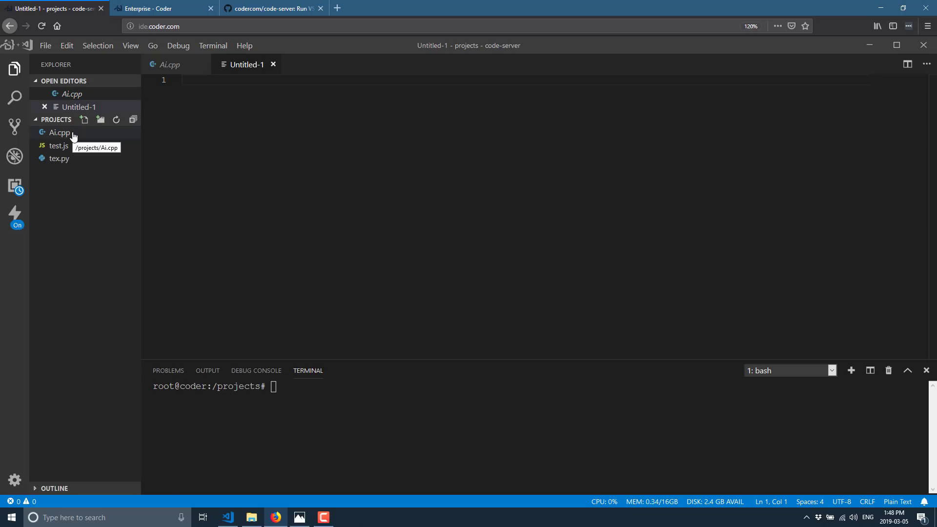
mouse_move(83, 175)
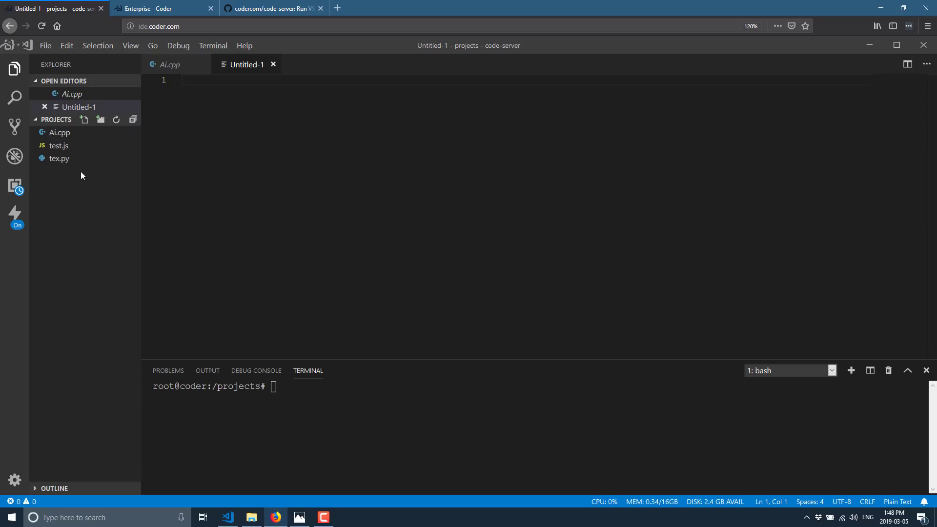
mouse_move(117, 120)
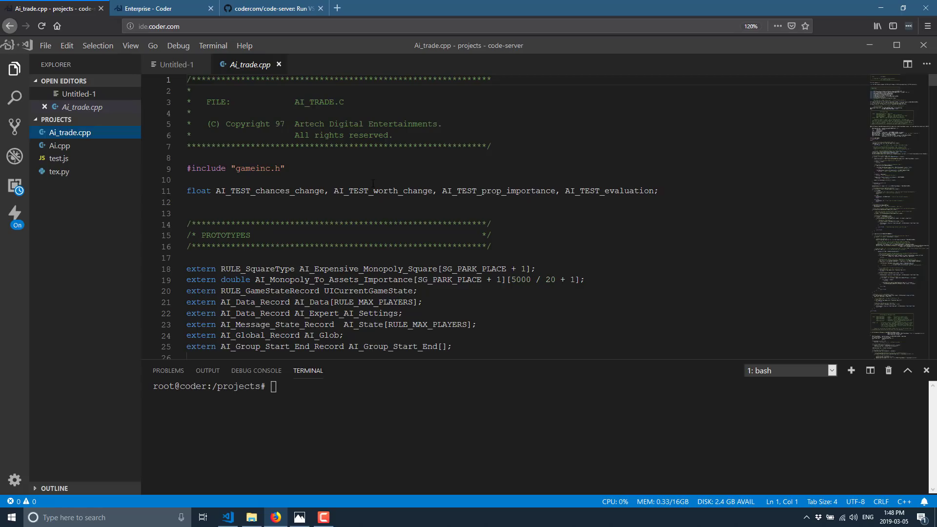
left_click(447, 8)
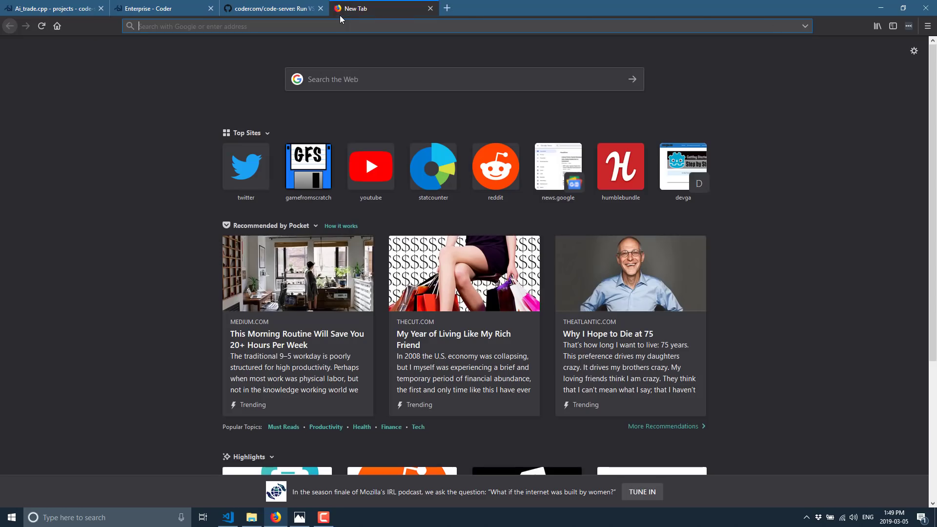
Step: Load coder.com in the new tab, then return to the code-server GitHub README at Getting Started
type("coder.com")
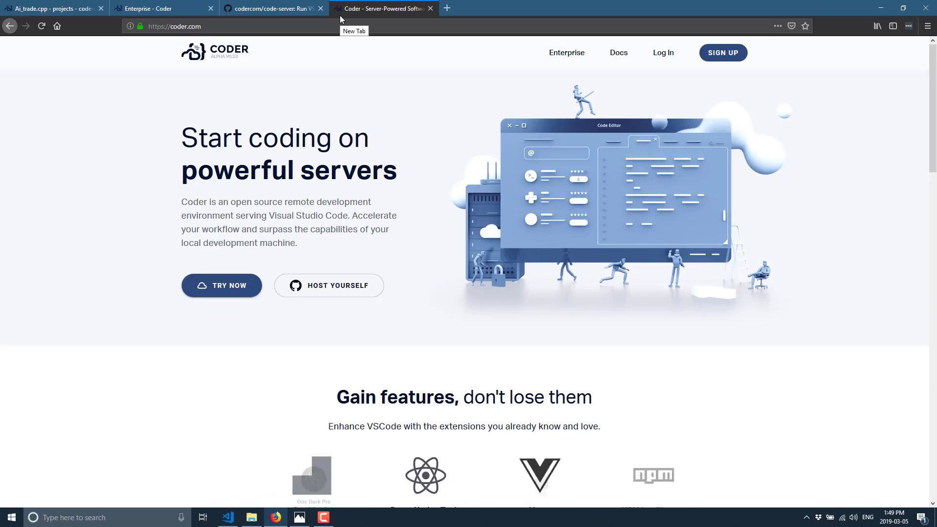
left_click(272, 8)
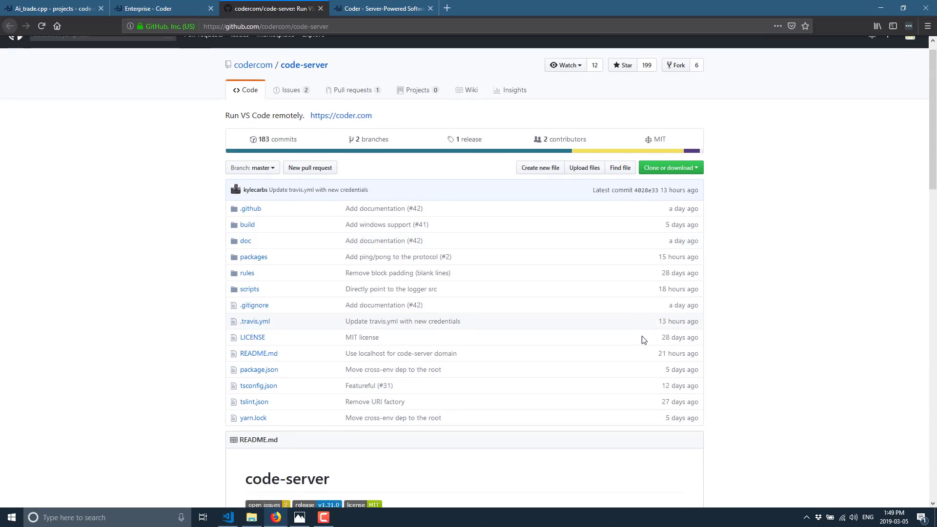
scroll("down", 3)
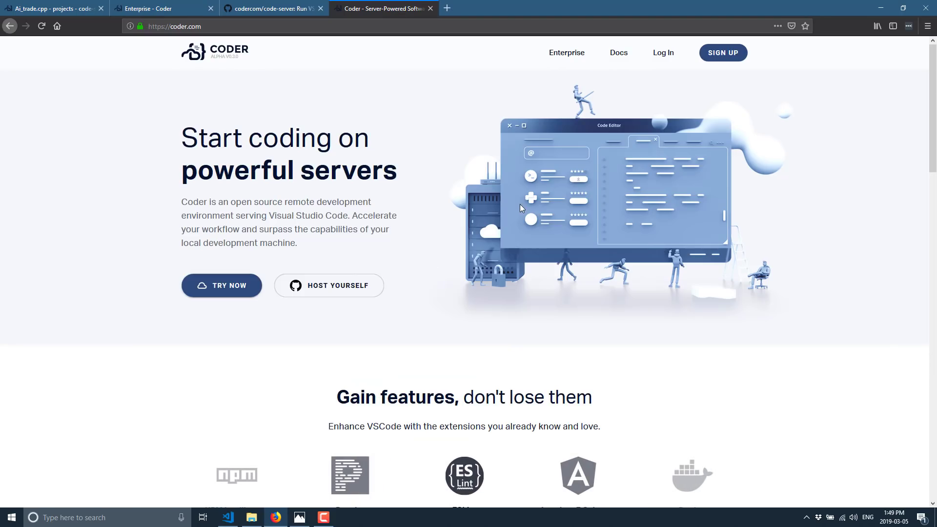
left_click(272, 8)
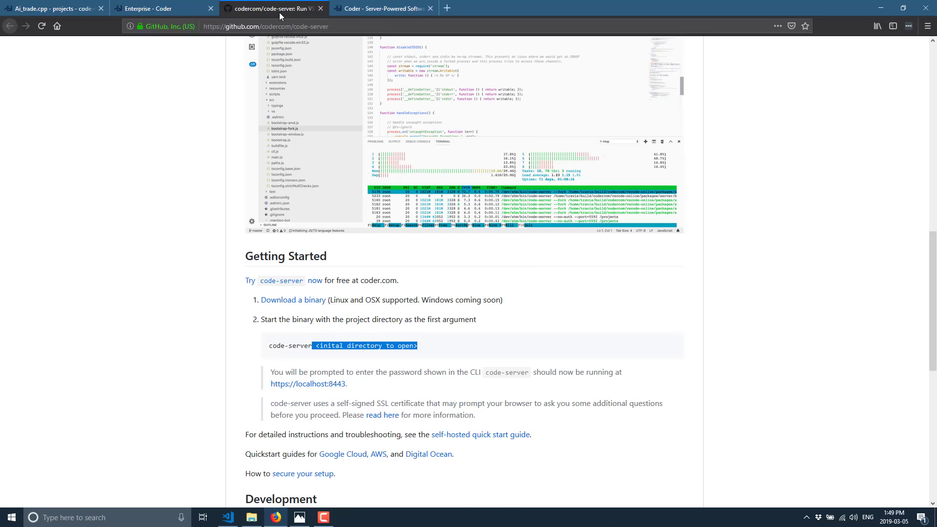
mouse_move(399, 258)
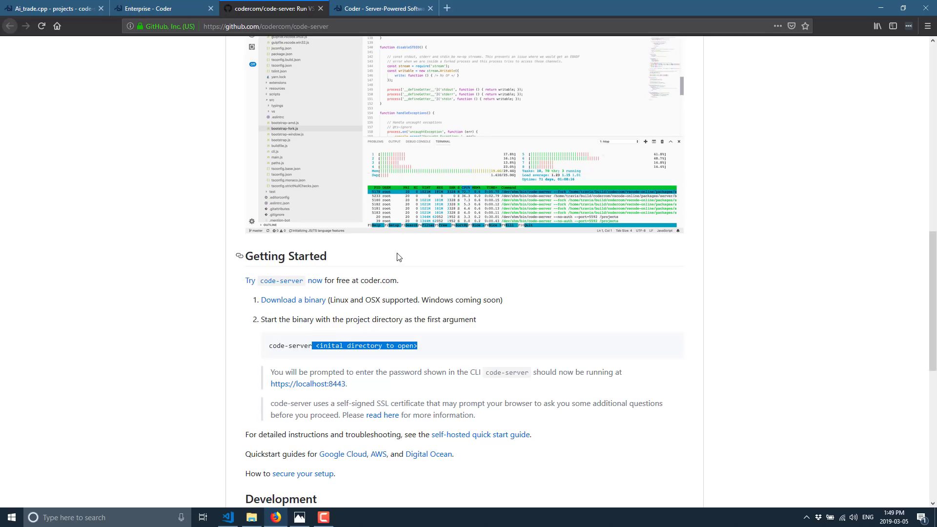